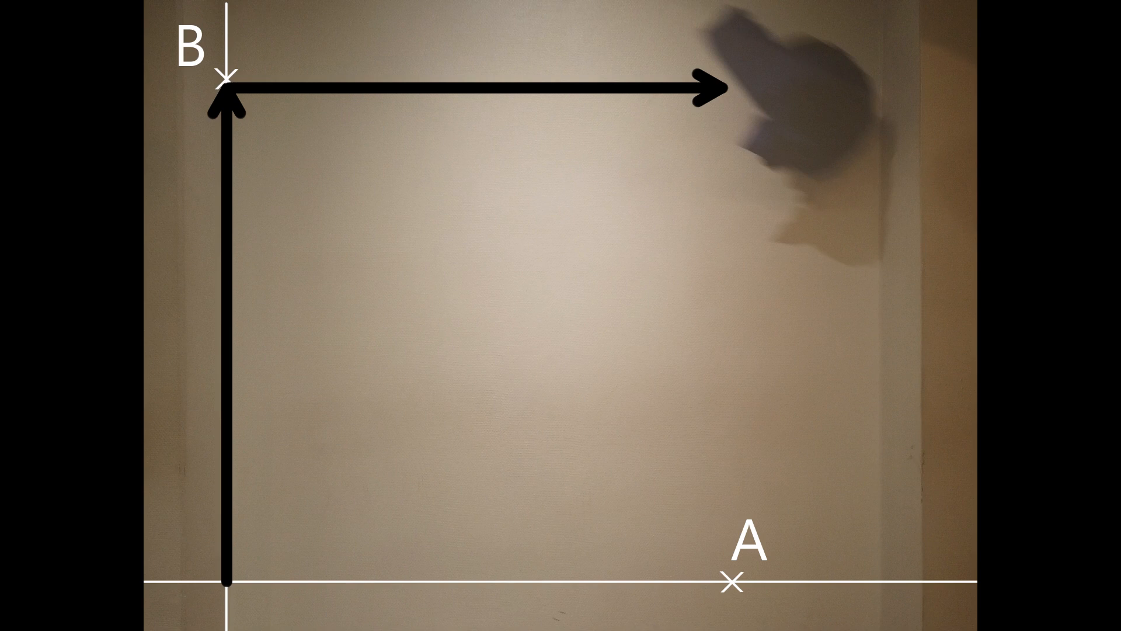
drag(227, 583, 715, 79)
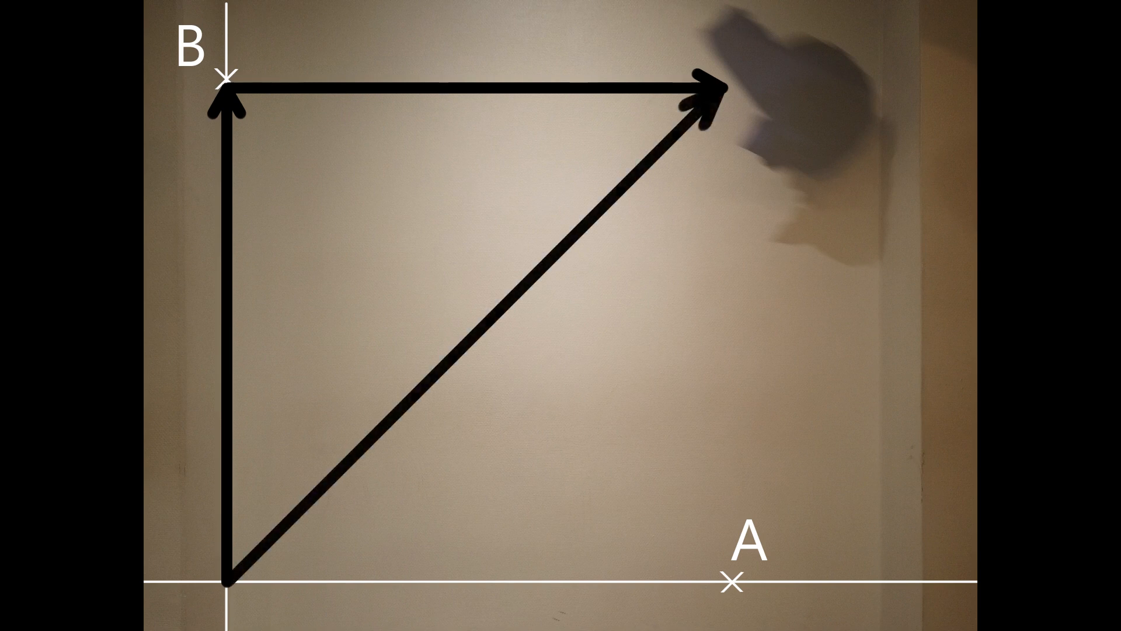